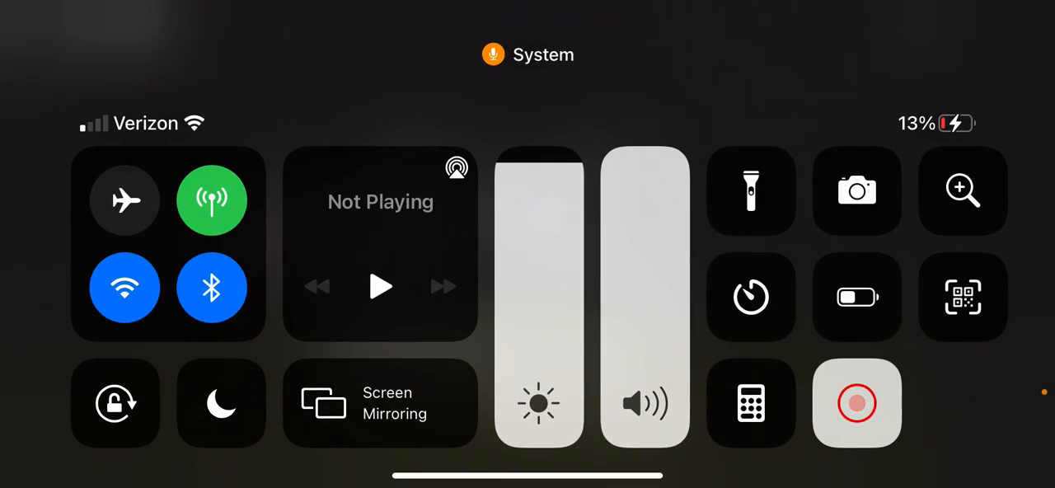
{"action": "left_click", "coordinate": [857, 402]}
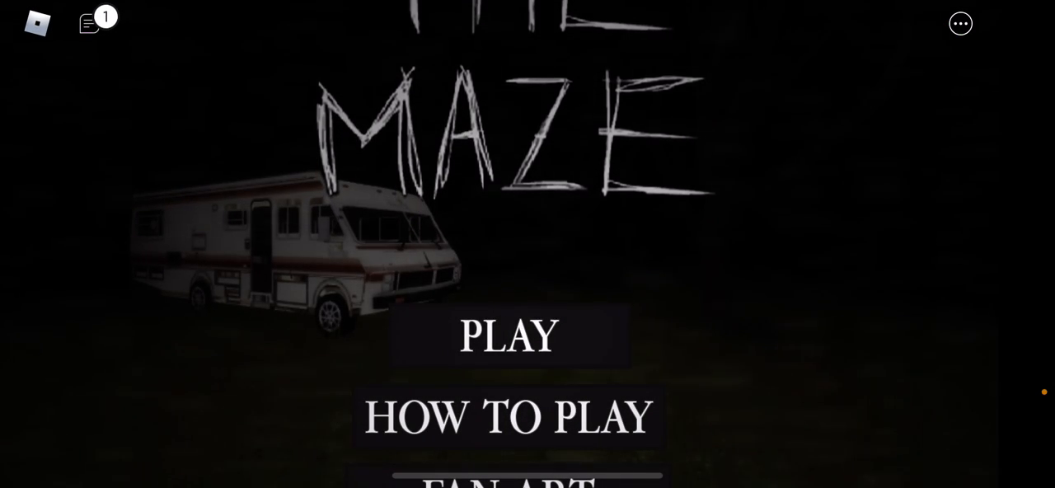
{"action": "left_click", "coordinate": [508, 337]}
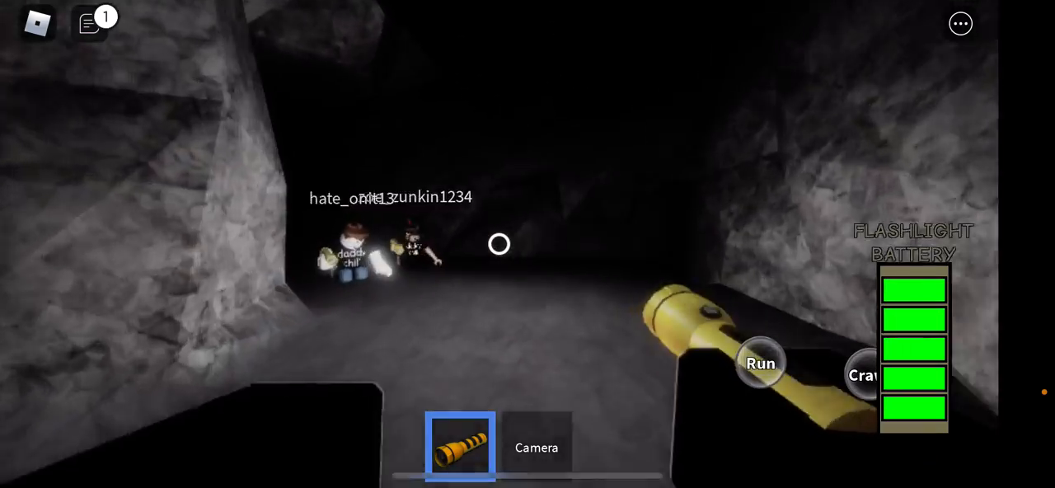
{"action": "left_click", "coordinate": [537, 447]}
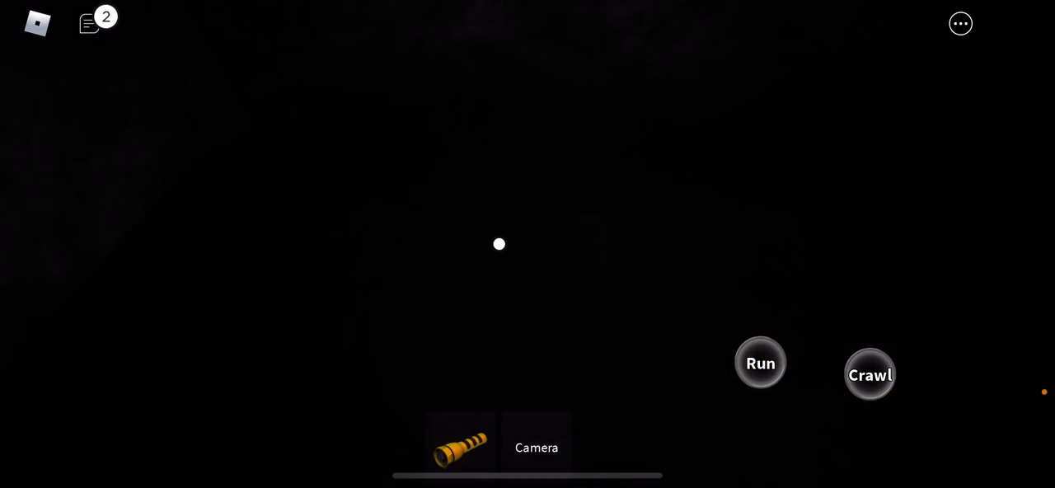
{"action": "left_click", "coordinate": [460, 447]}
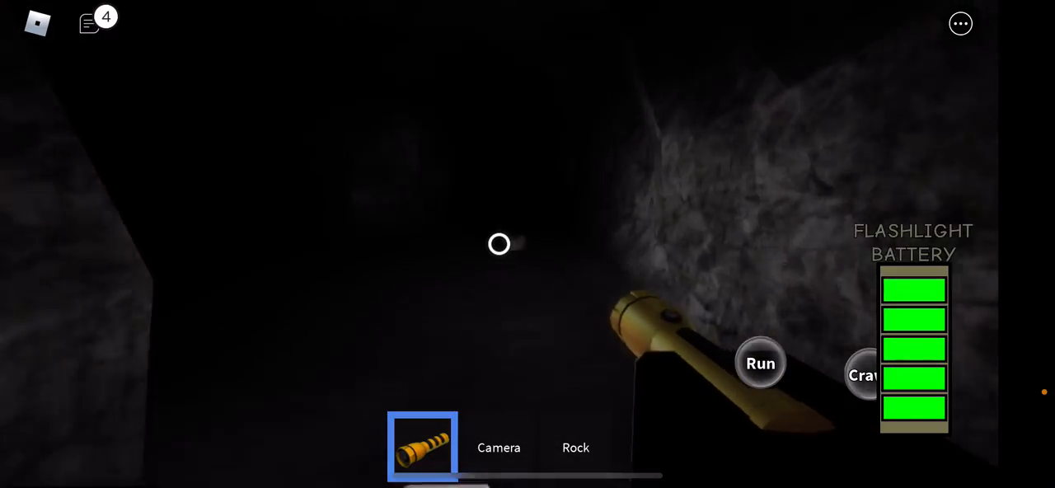
{"action": "left_click", "coordinate": [576, 448]}
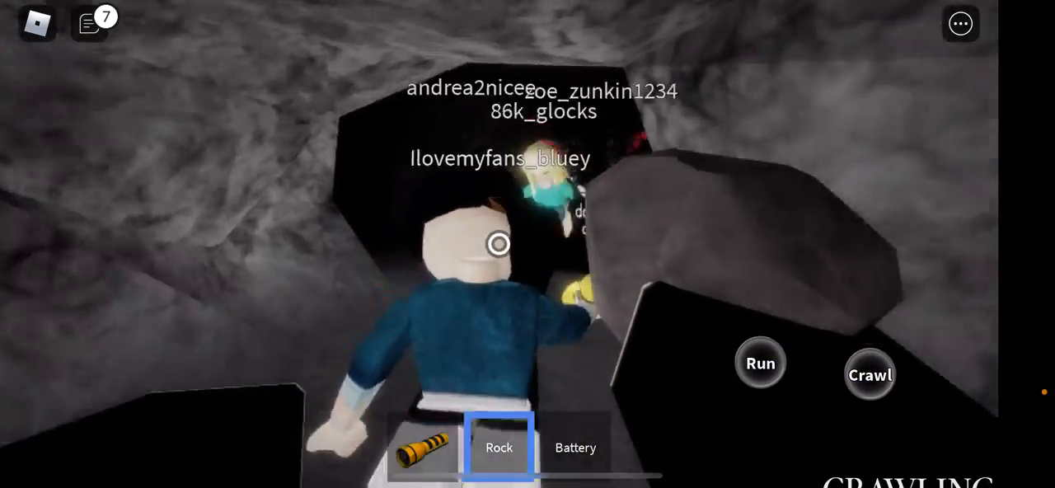
{"action": "left_click", "coordinate": [422, 447]}
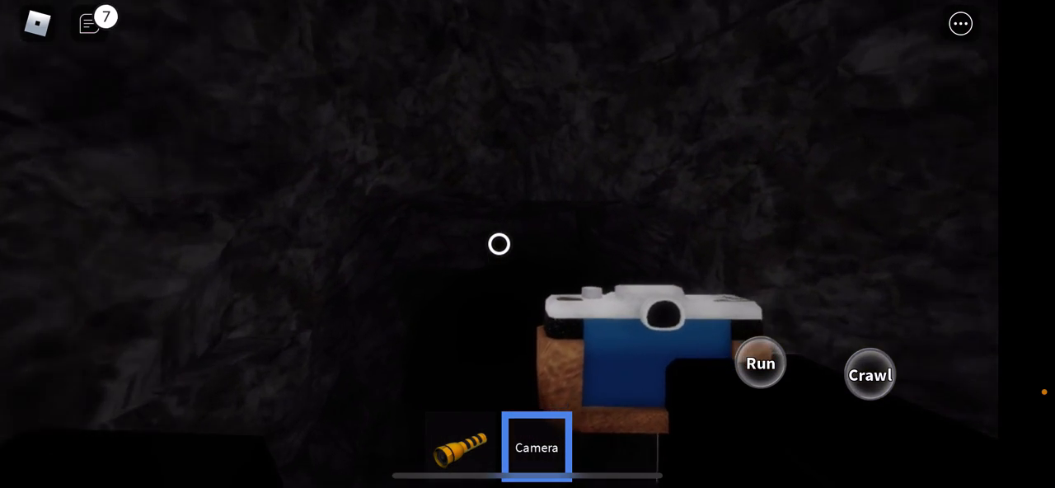
{"action": "left_click", "coordinate": [461, 445]}
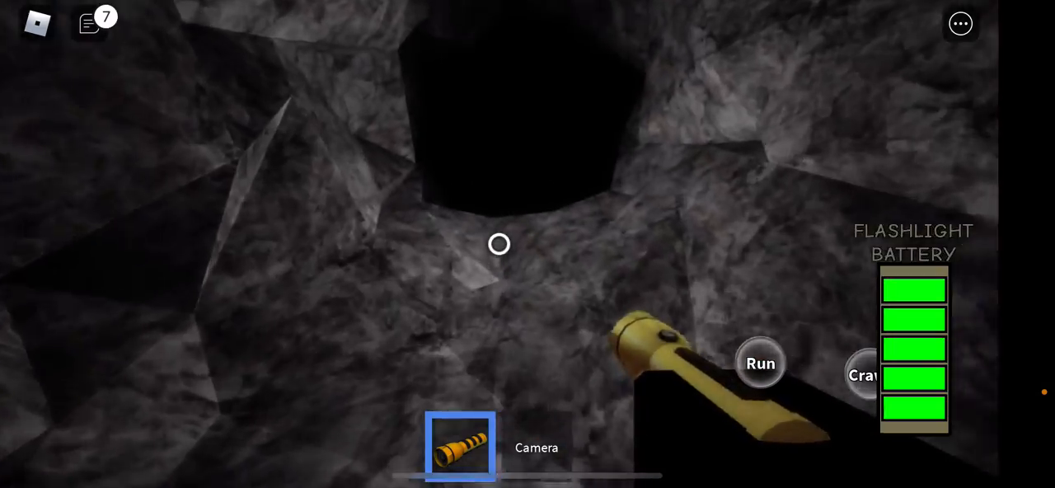